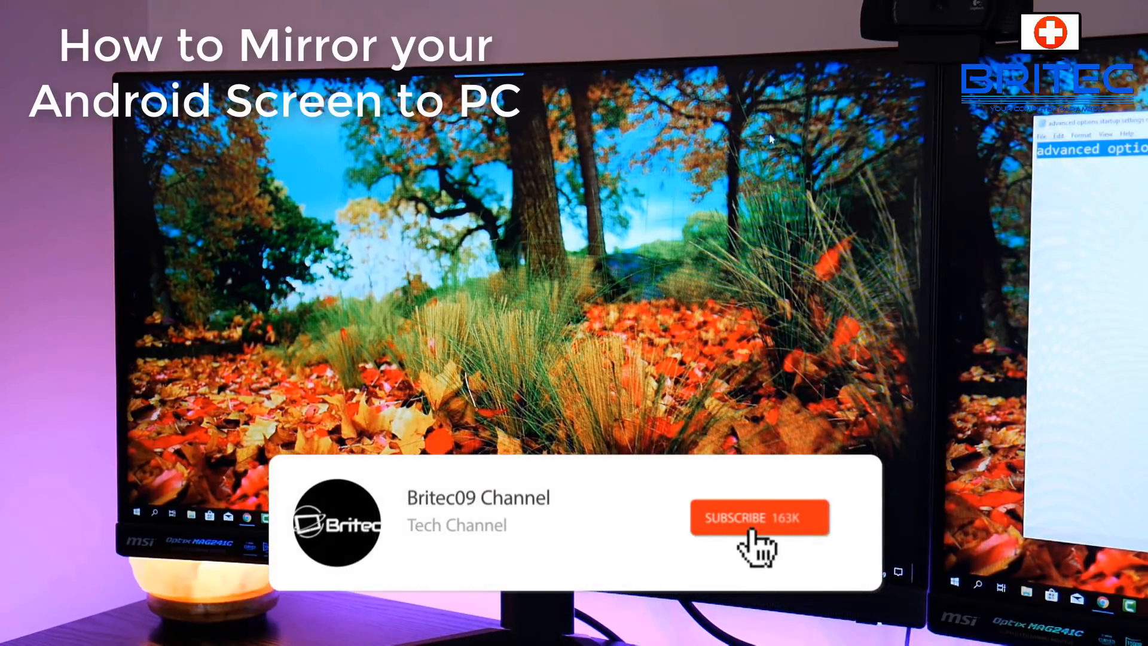
Bring up the Apowersoft ApowerMirror product page in Chrome
{"action": "left_click", "coordinate": [758, 518]}
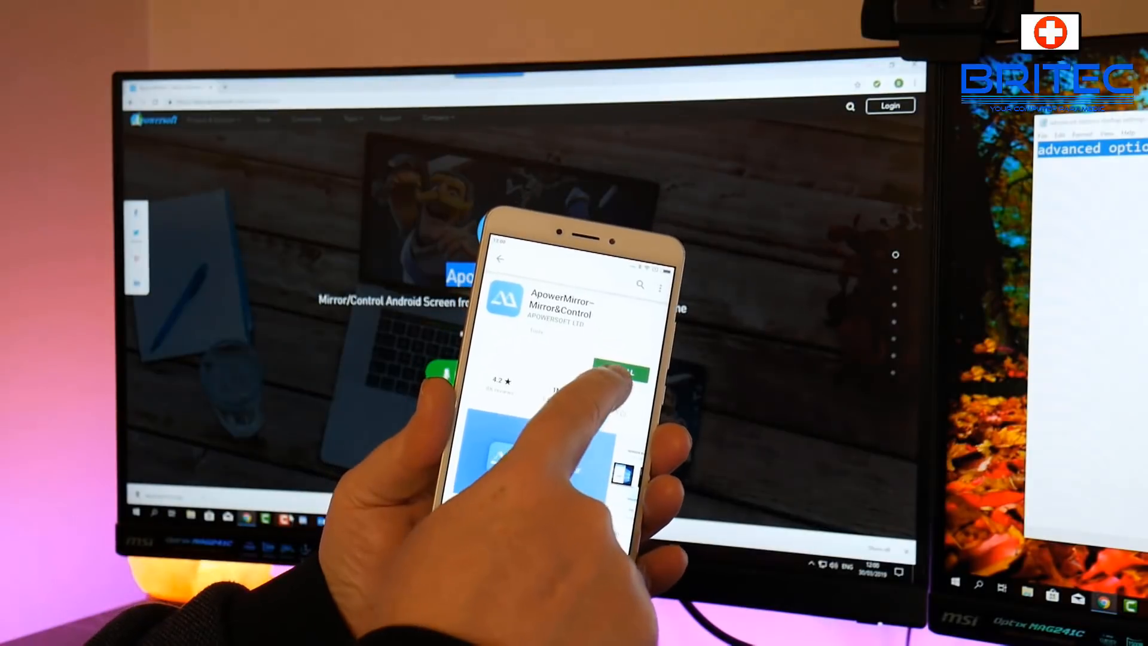
{"action": "left_click", "coordinate": [618, 373]}
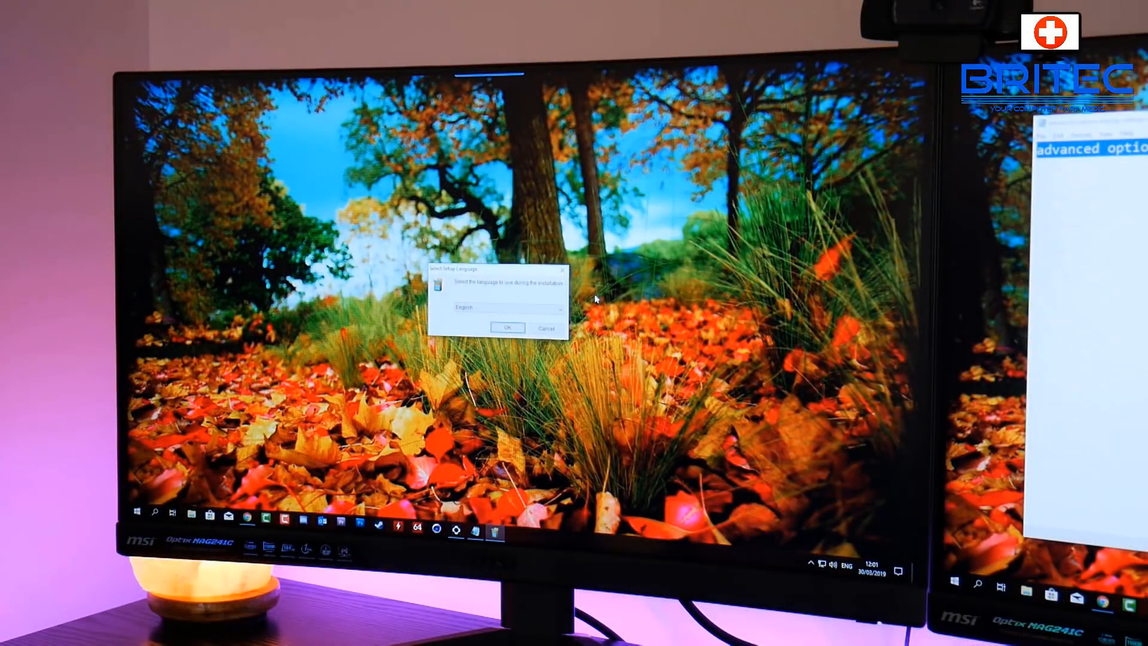
{"action": "mouse_move", "coordinate": [591, 299]}
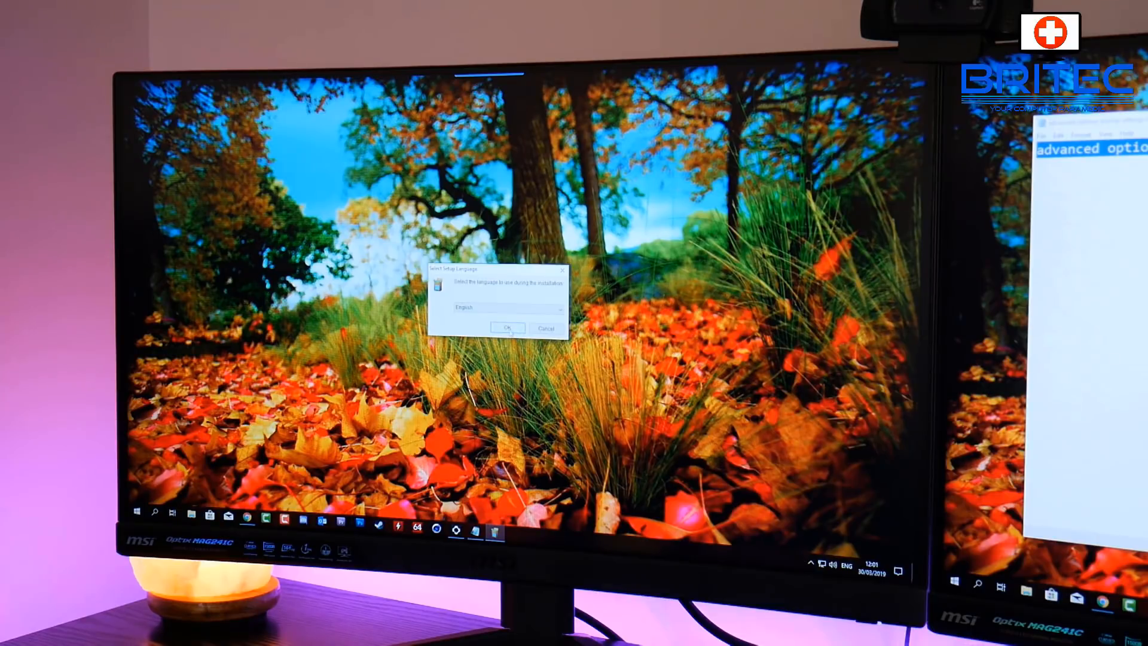
Confirm English as setup language and accept the license agreement
{"action": "left_click", "coordinate": [507, 328]}
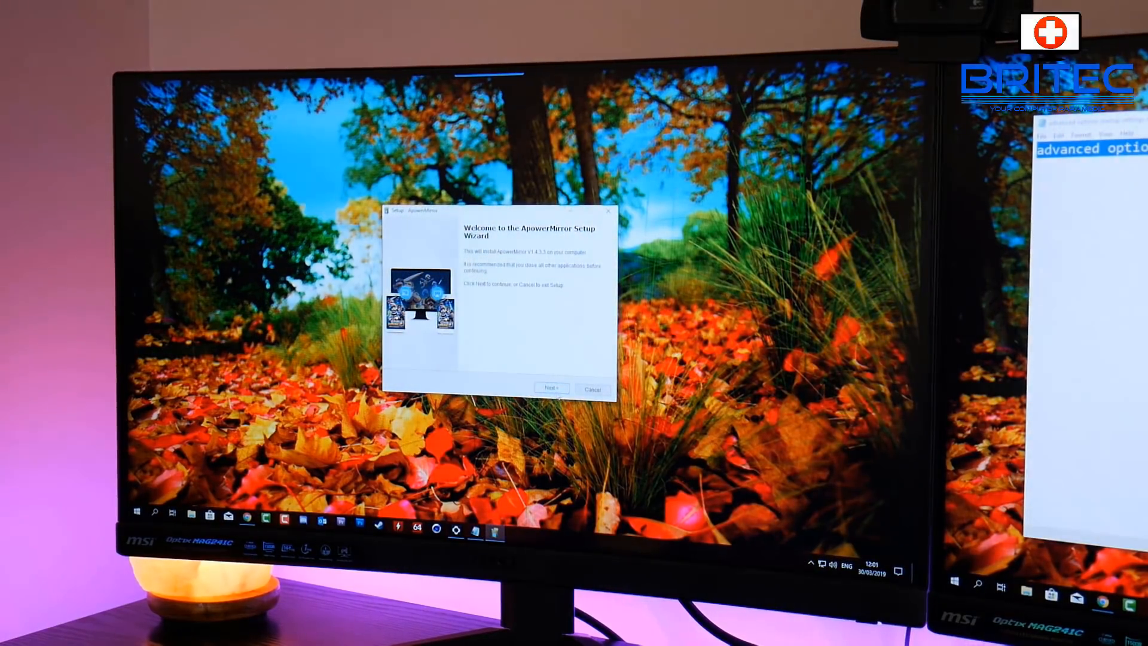
{"action": "left_click", "coordinate": [550, 388]}
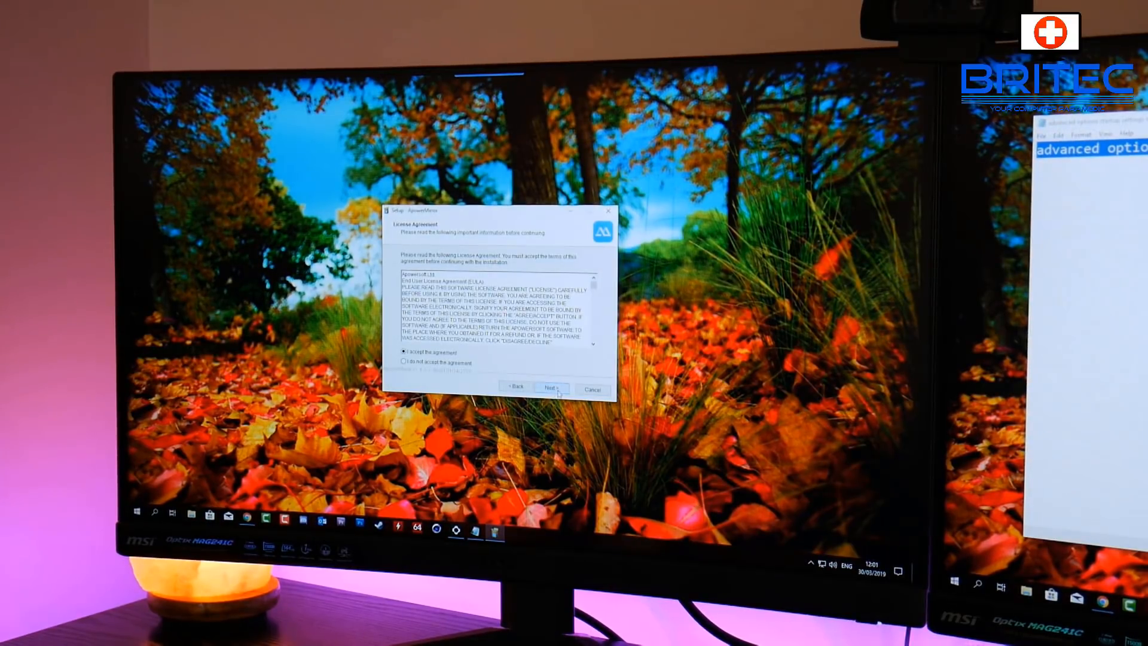
{"action": "left_click", "coordinate": [550, 388]}
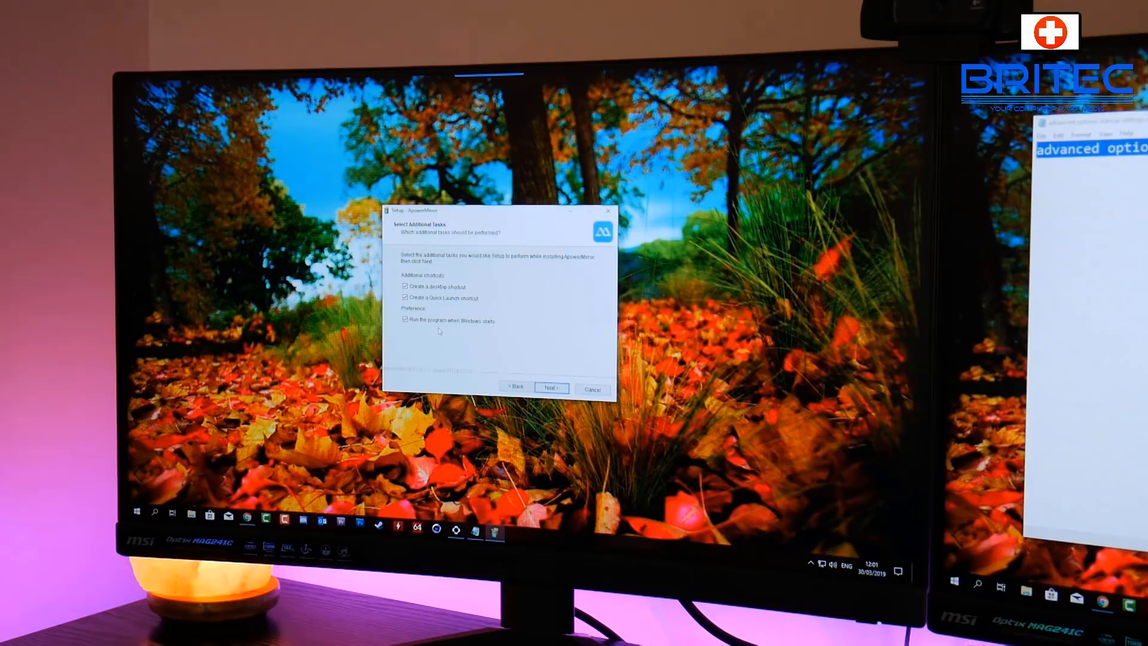
Untick 'Run the program when Windows starts' and install ApowerMirror
{"action": "left_click", "coordinate": [405, 320]}
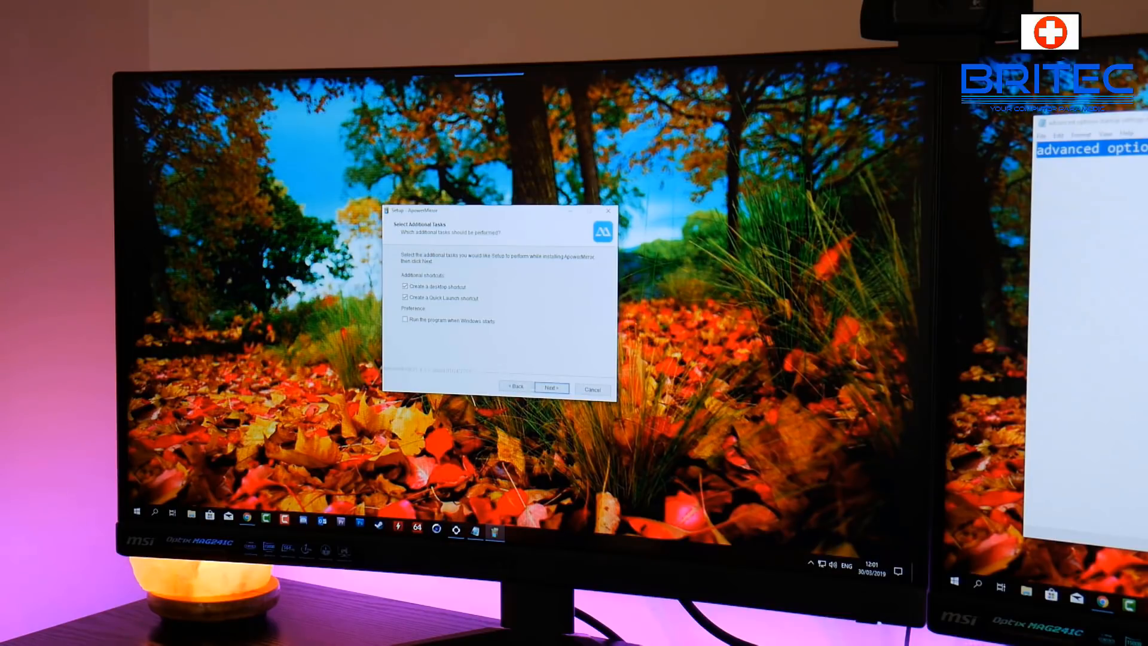
{"action": "left_click", "coordinate": [550, 386]}
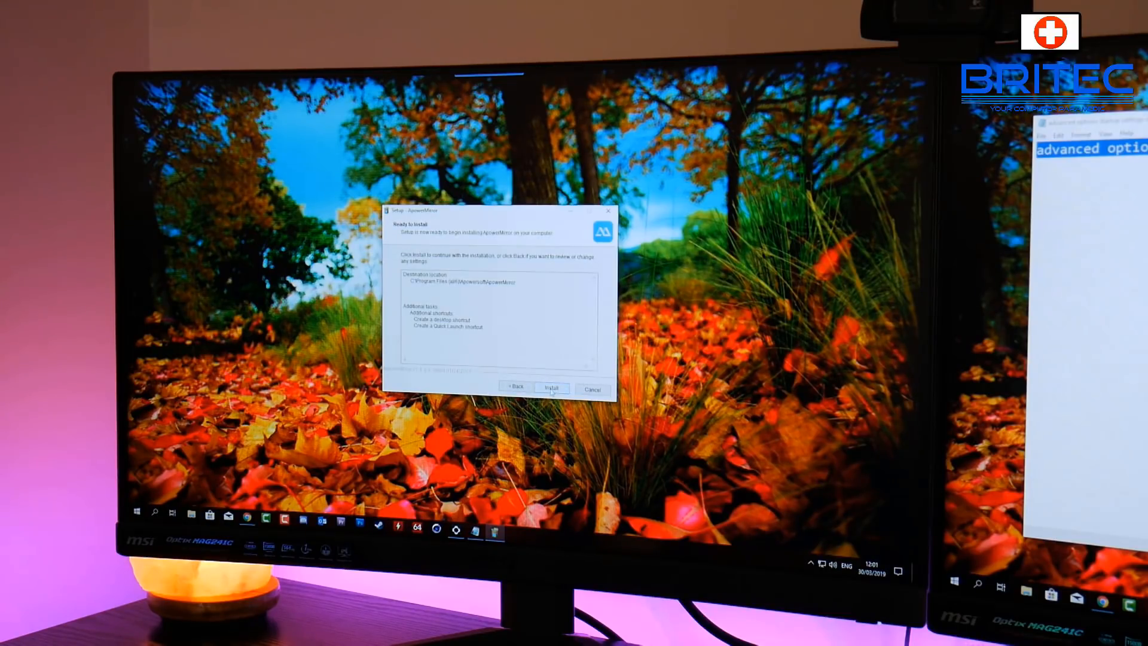
{"action": "left_click", "coordinate": [550, 388]}
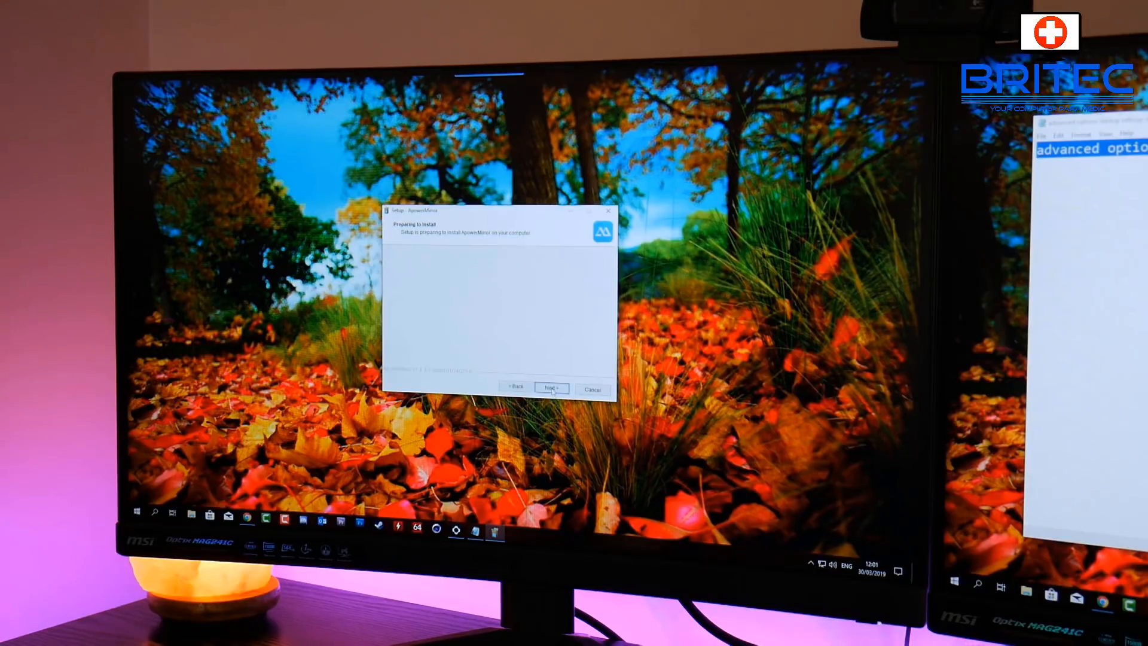
{"action": "left_click", "coordinate": [550, 387]}
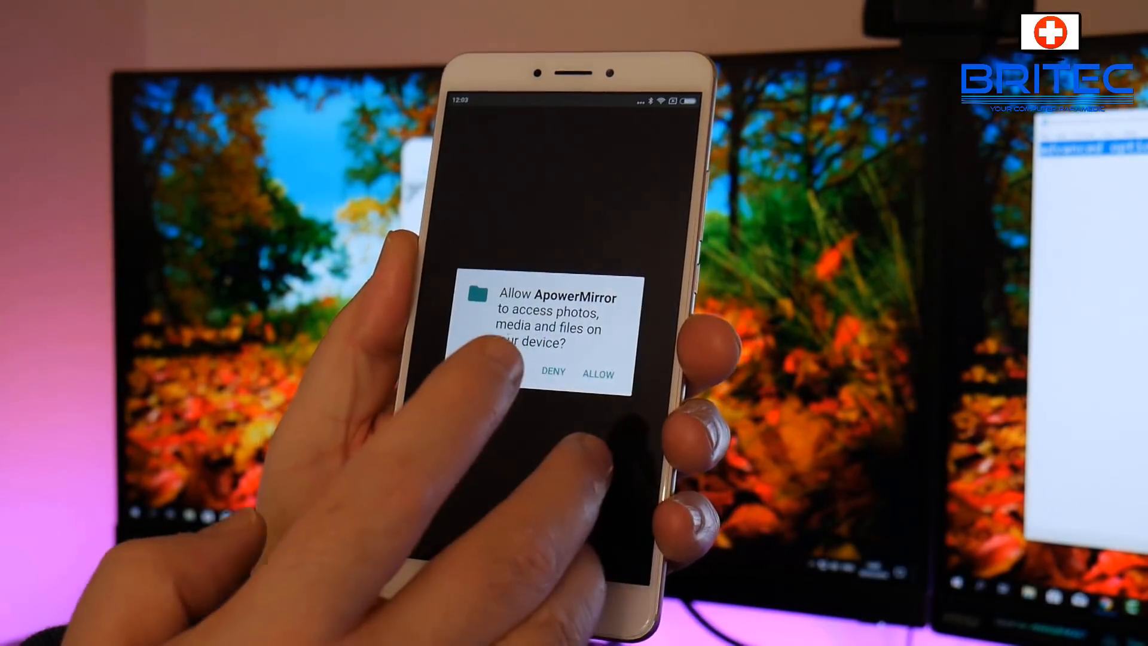
Allow ApowerMirror access to photos, media and files so mirroring starts
{"action": "left_click", "coordinate": [598, 373]}
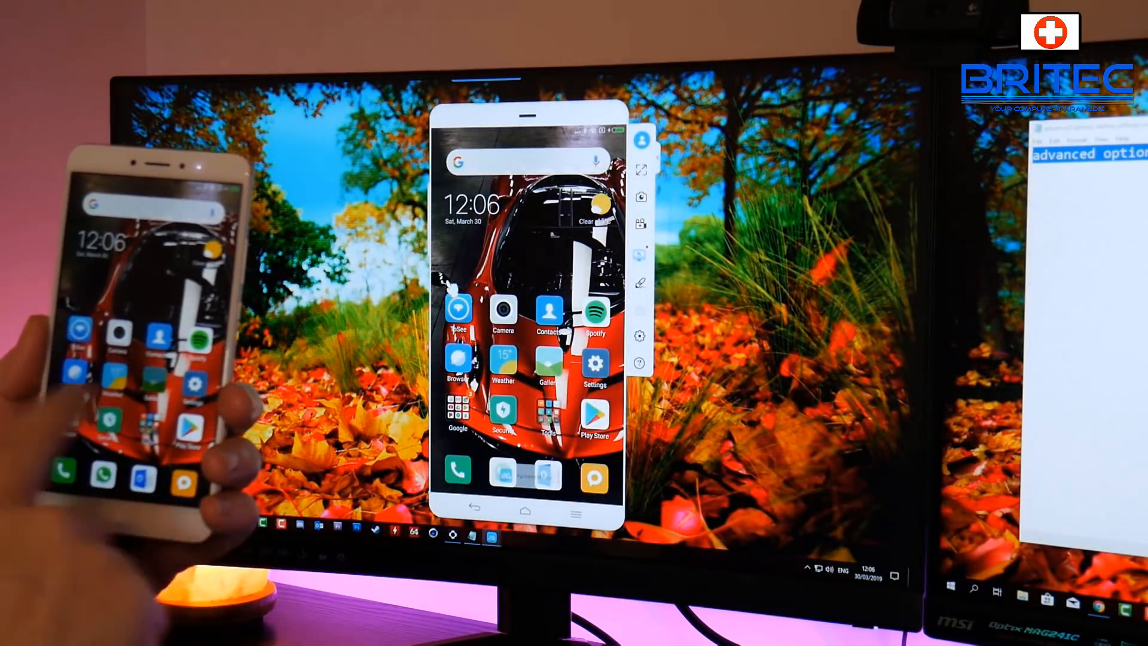
Swipe the phone home screen to reach and launch the racing game
{"action": "scroll", "scroll_direction": "left", "scroll_amount": 3}
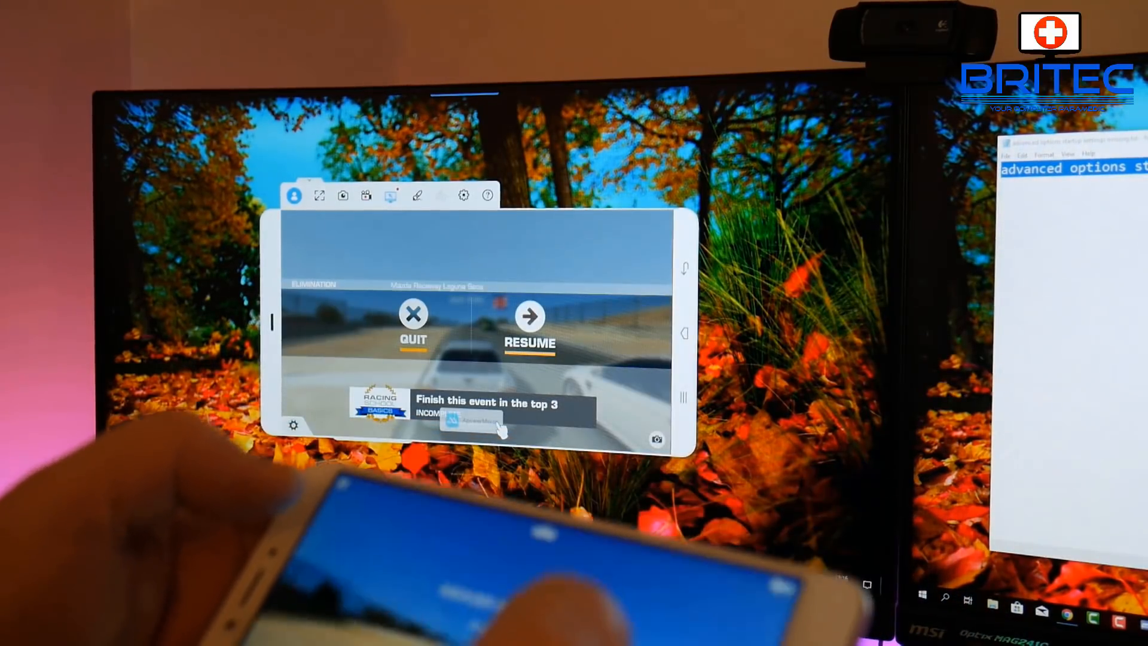
Subscribe to the Britec09 channel on its YouTube page
{"action": "left_click", "coordinate": [527, 314]}
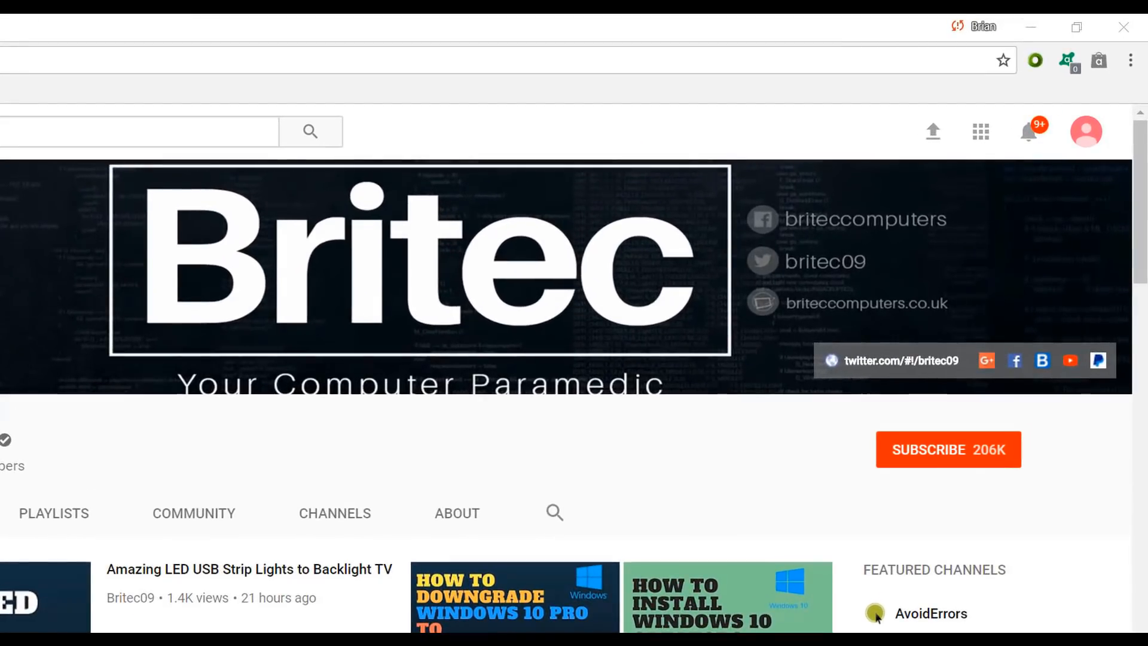
{"action": "left_click", "coordinate": [946, 449]}
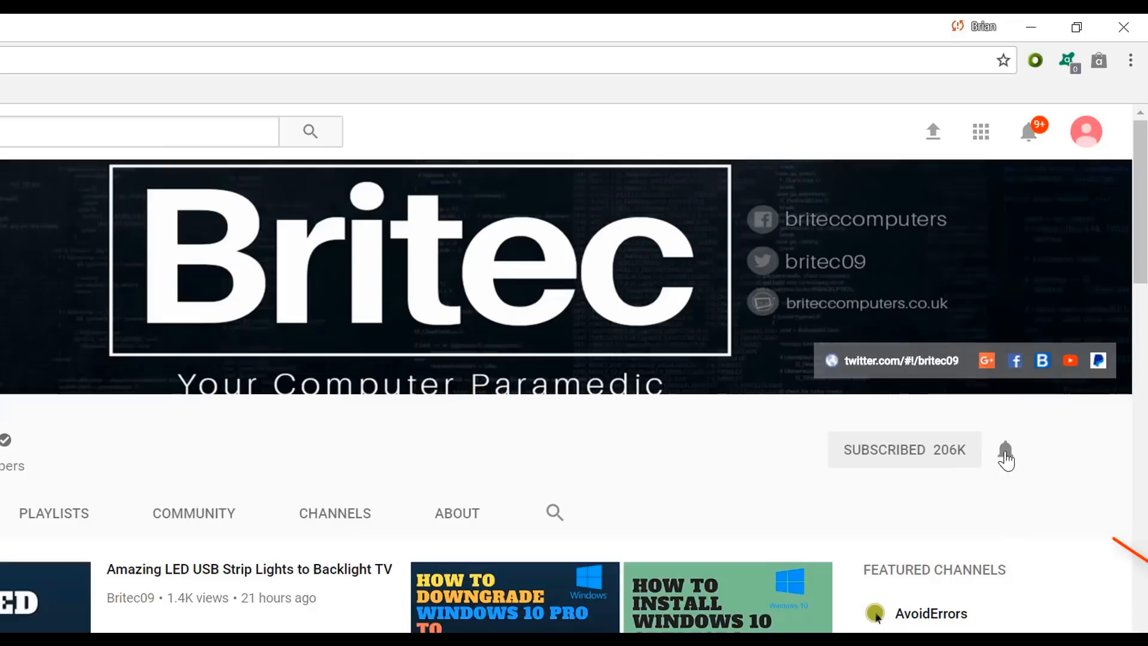